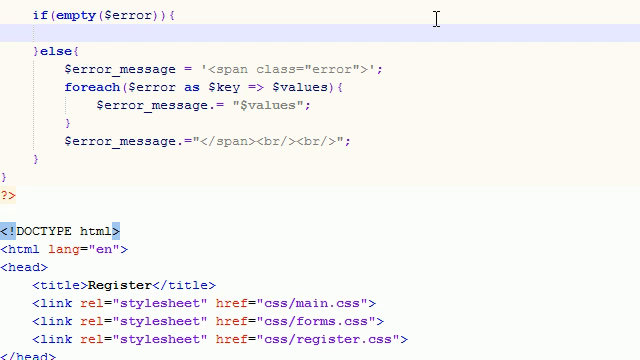
Write $result = mysql_query("") or die(mysql_error()); with an empty query string in the no-errors branch.
text($)
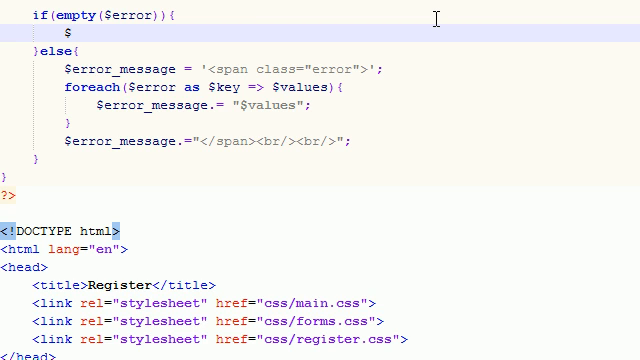
text(result =)
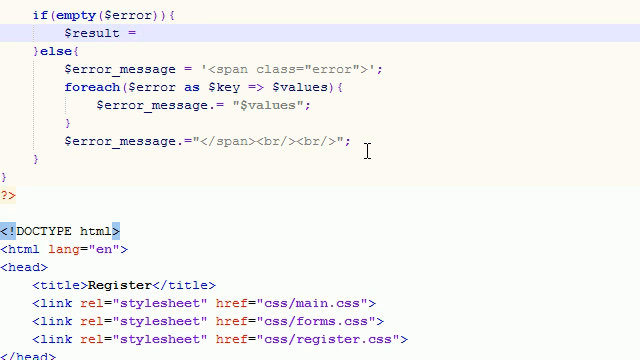
text(mysql_q)
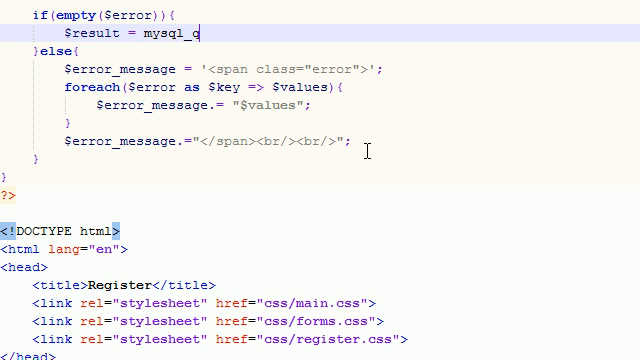
text(uery())
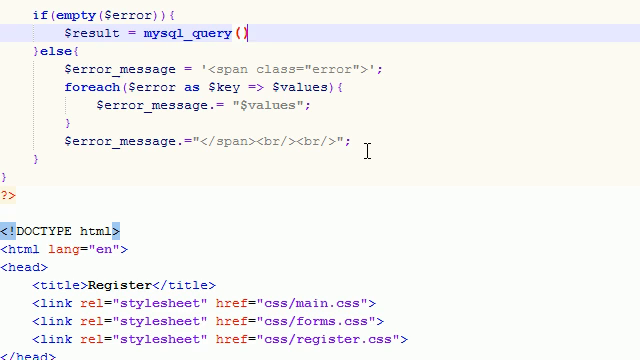
text(;)
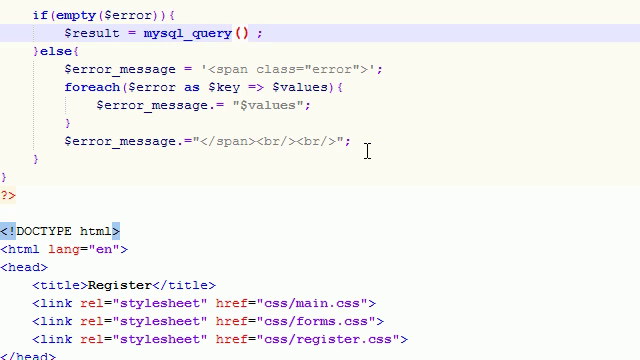
text("")
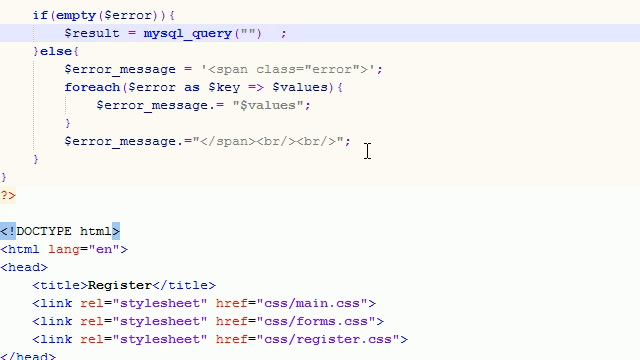
text(or f)
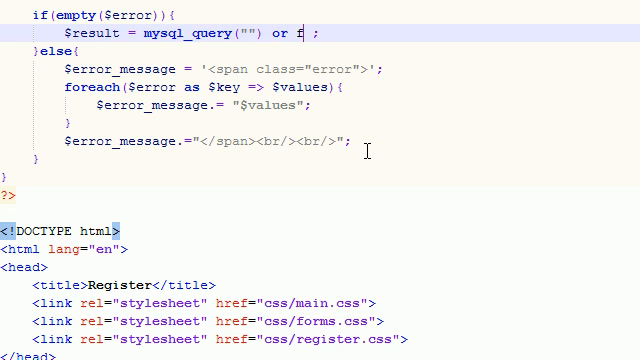
text(ie())
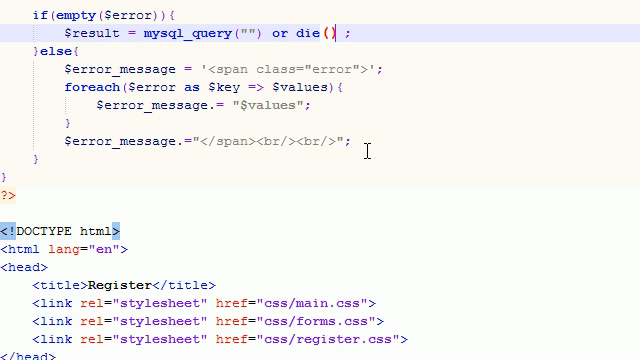
text(mysql_error()
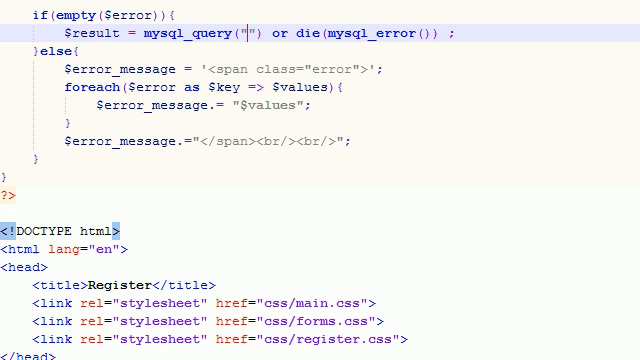
Fill the query with SELECT * FROM users WHERE email='$email' OR username matching the submitted values.
text(SELECT)
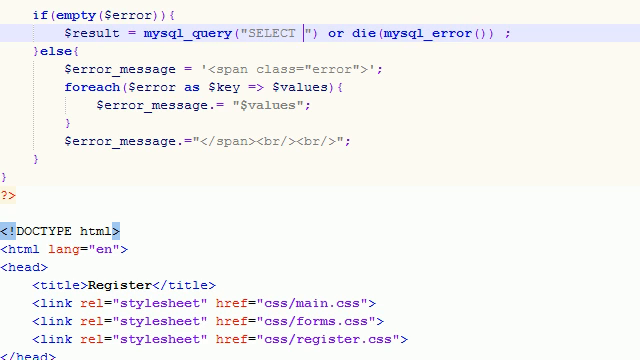
text(* FROM users WHERE email='$email)
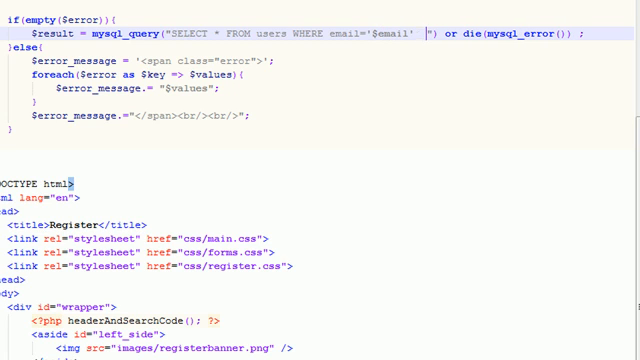
text(OR)
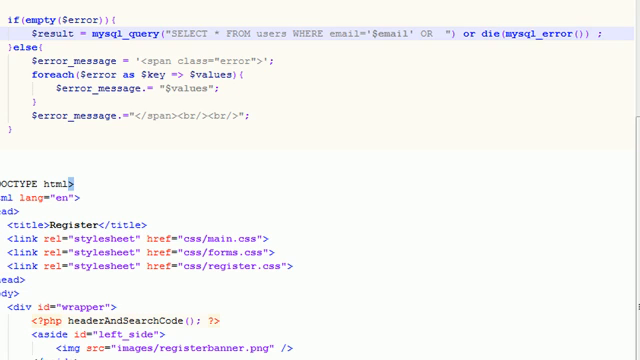
text(username)
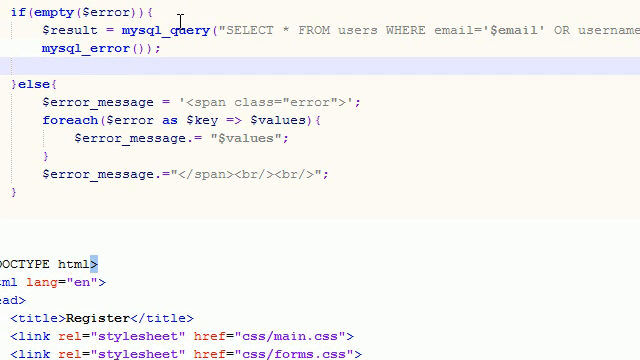
Add if(mysql_num_rows($result)==0) with a //thats good comment and an empty else branch.
text(if())
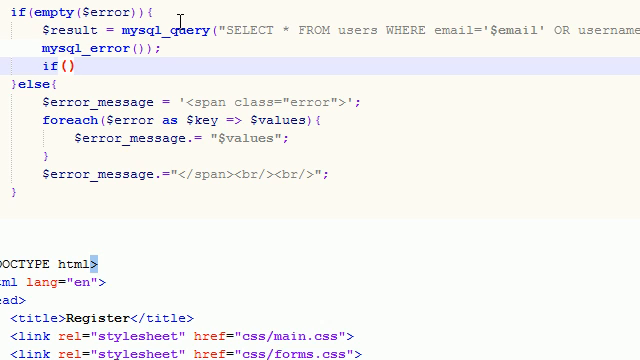
text(mysql_num)
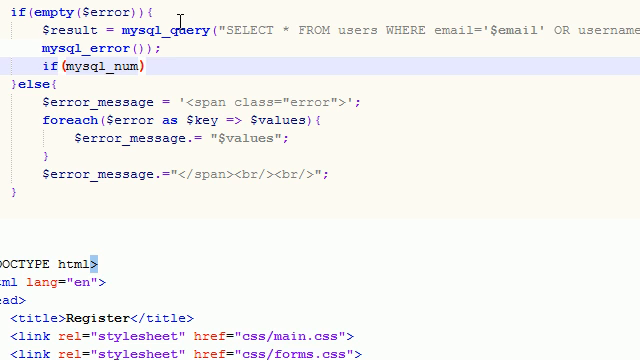
text(_rows())
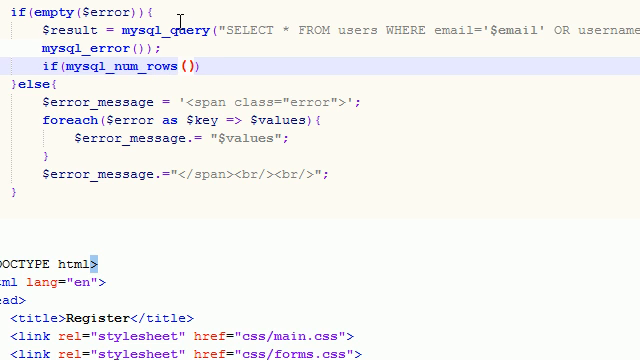
double_click(72, 30)
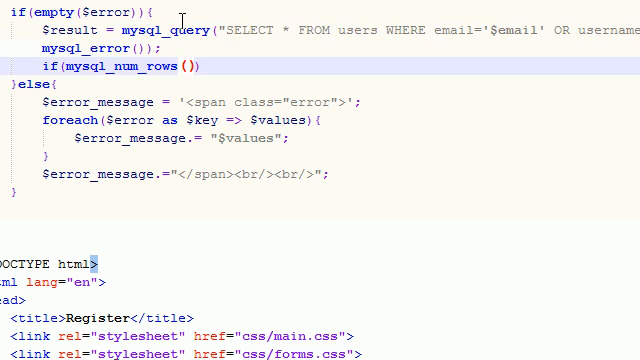
text($result)
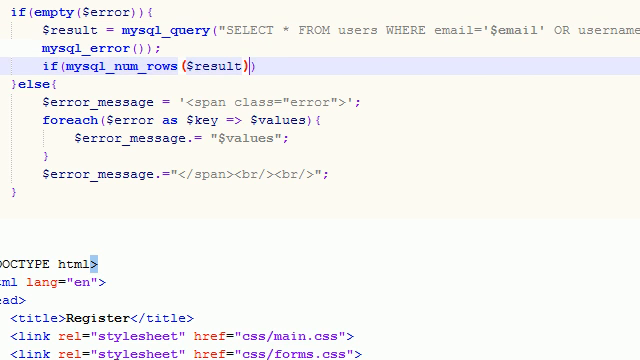
text(==0)
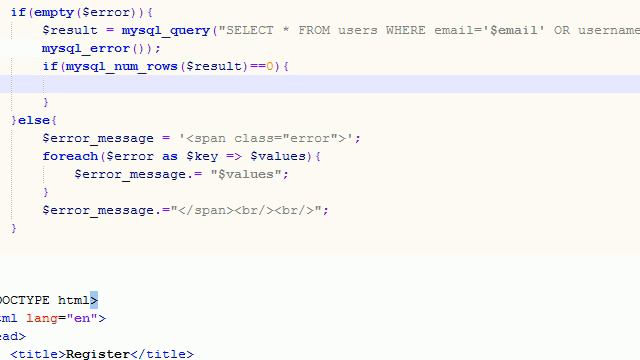
text(//)
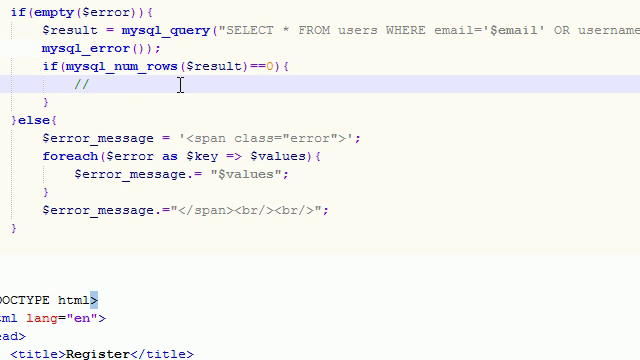
text(thats good)
click(320, 102)
text(else{)
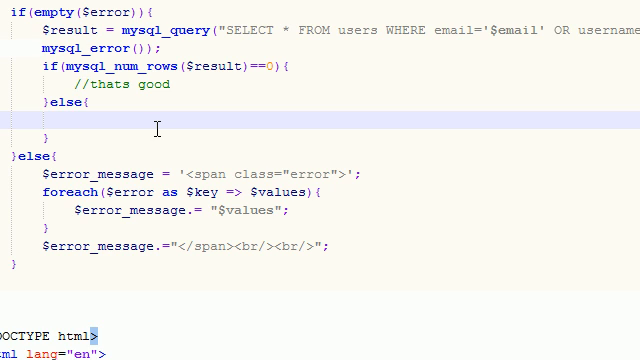
Redirect the else branch with header('Location: prompt.php?x=2');.
text(head)
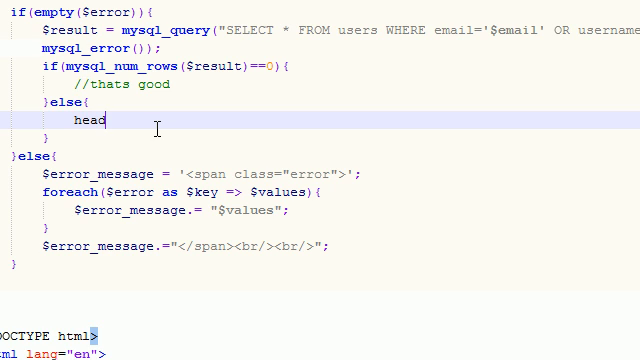
text(er();)
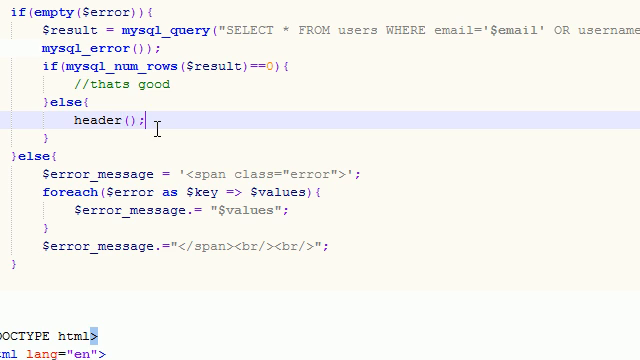
text('')
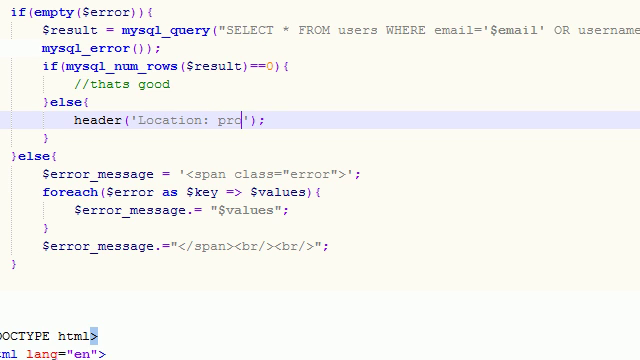
text(mpt.php)
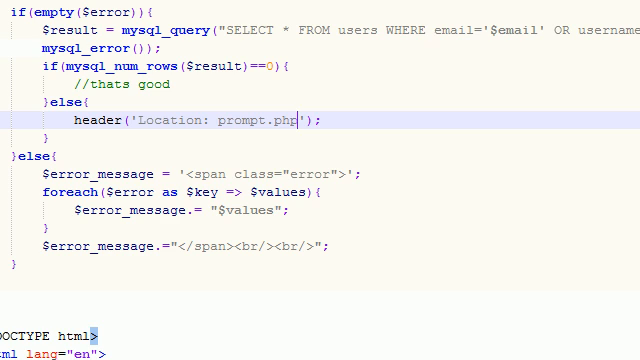
text(?)
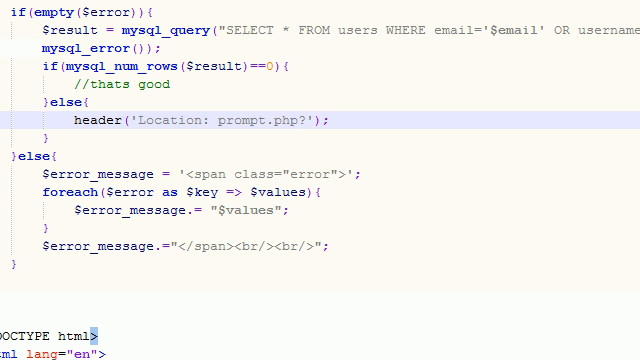
text(?x=2)
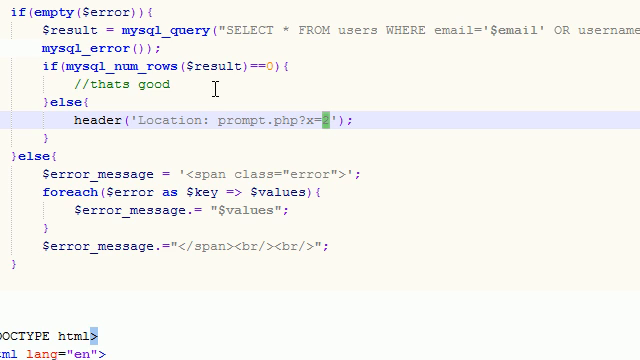
click(176, 84)
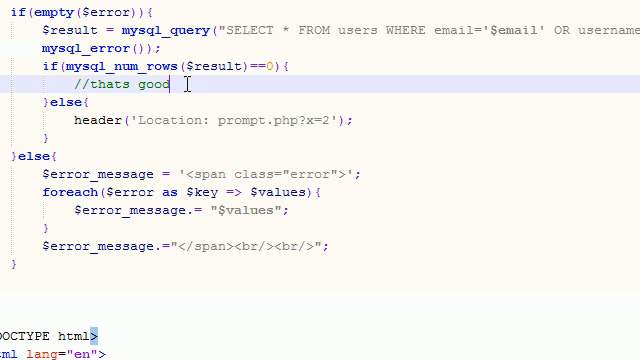
Remove the //thats good comment and begin a new $ variable in its place.
double_click(110, 84)
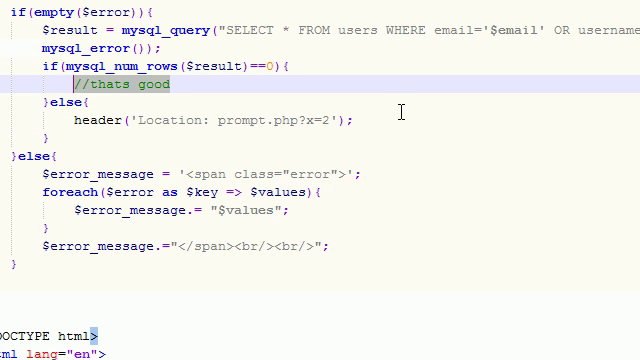
click(172, 84)
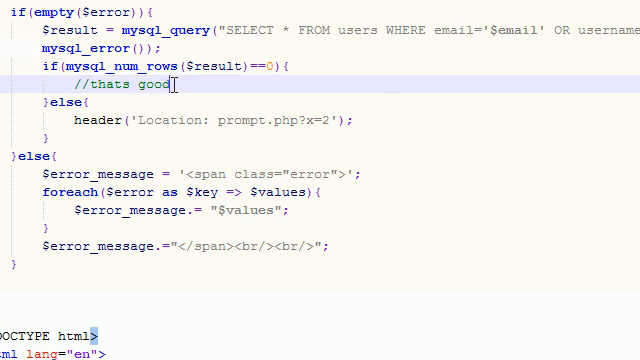
double_click(120, 84)
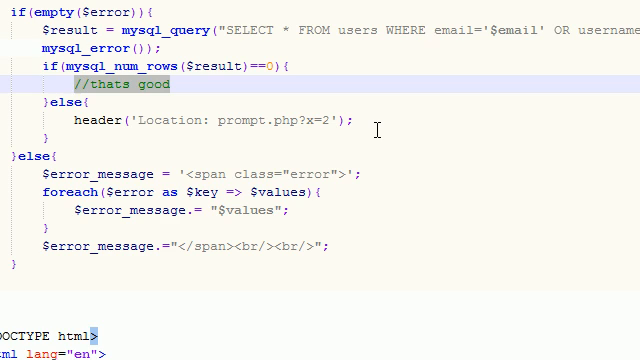
text($)
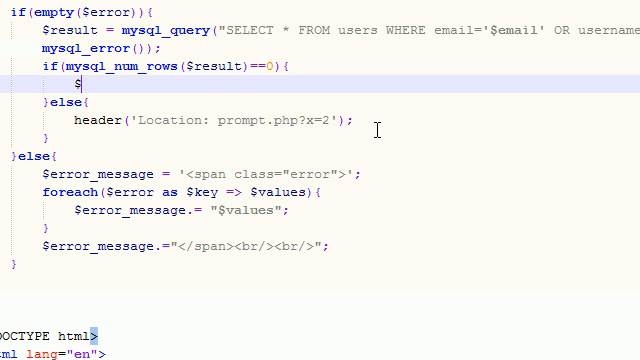
Assign $activation = md5(uniqid(rand(), true)); in the no-matches branch.
text(activation)
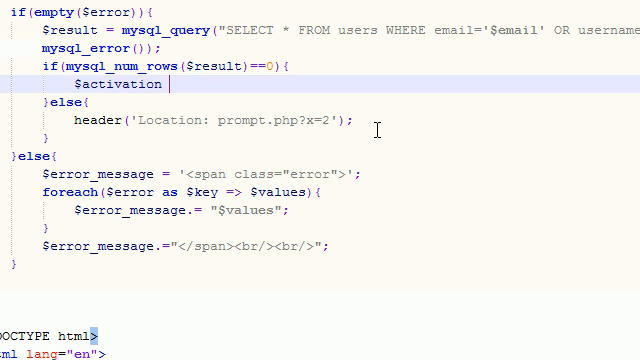
text(=)
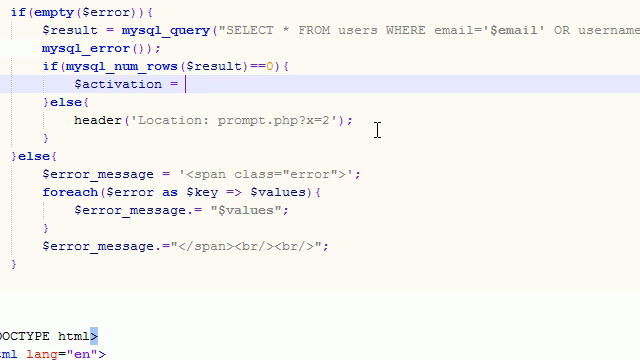
text(4389275f453290dn32ioed890fn)
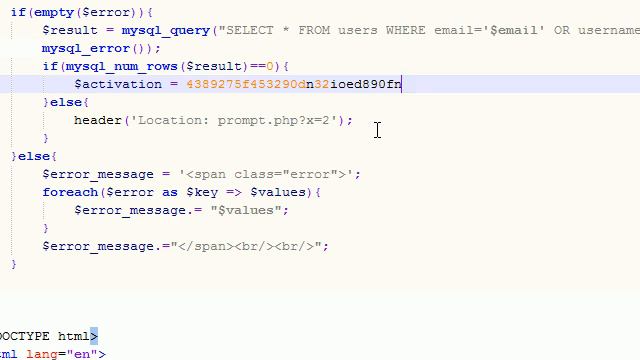
text(234f)
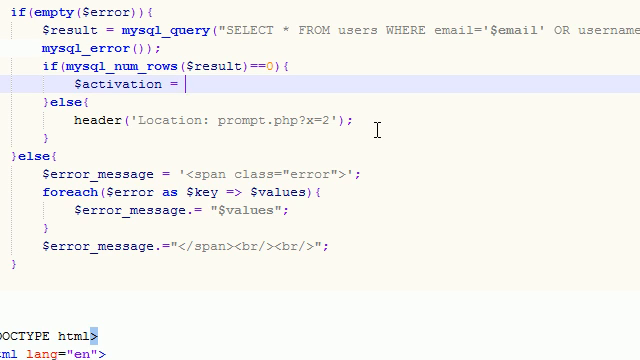
text(md5())
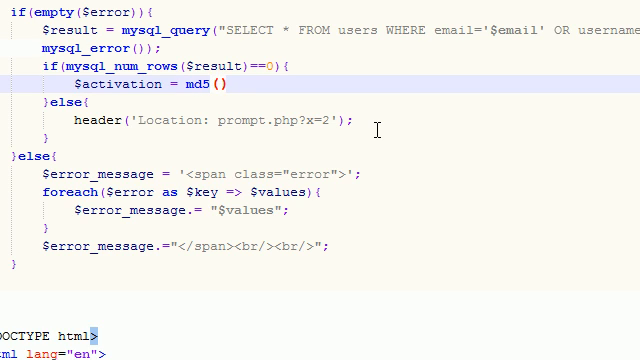
text(;)
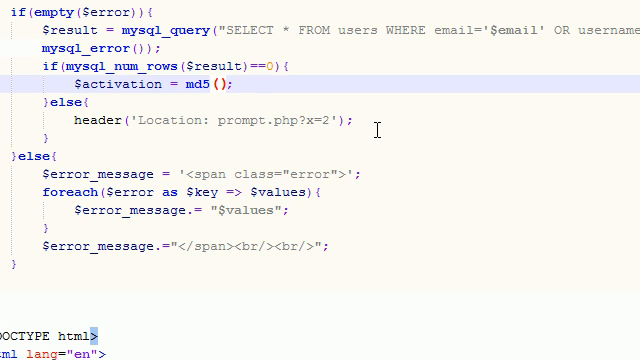
text(uniqid()
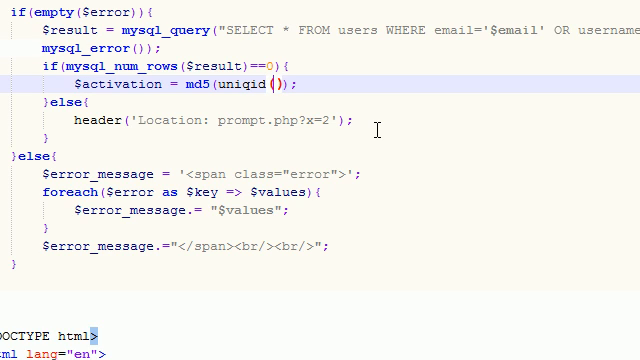
text(rand(),)
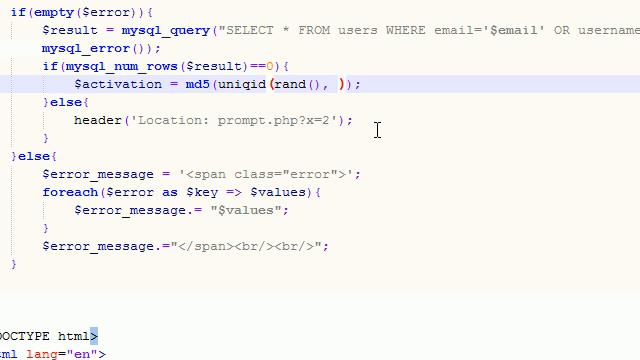
text(true)
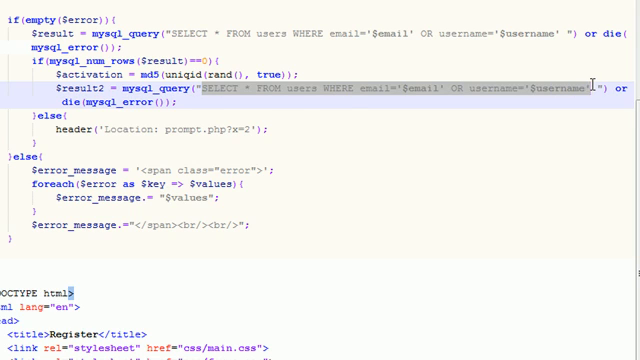
Write a $result2 query INSERT INTO tempusers (user_id,username,email,password,activation).
key(Delete)
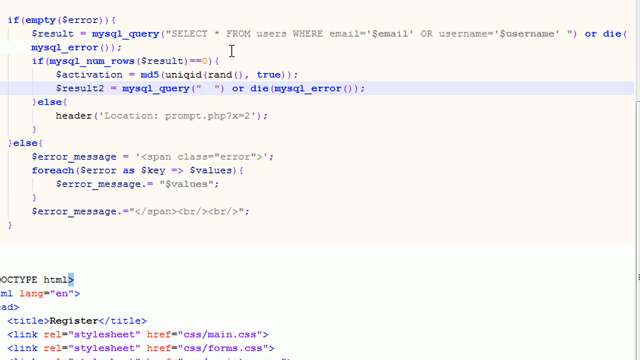
text(INSERT INTO)
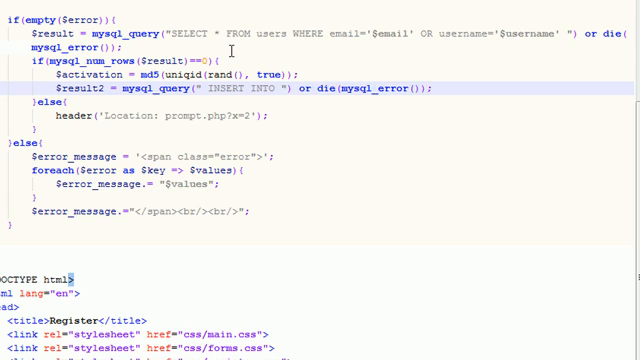
text(temp)
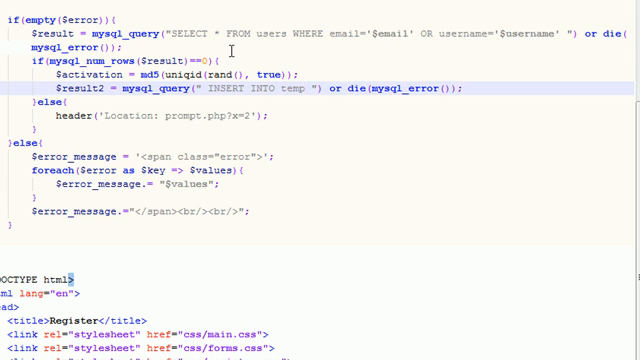
text(users)
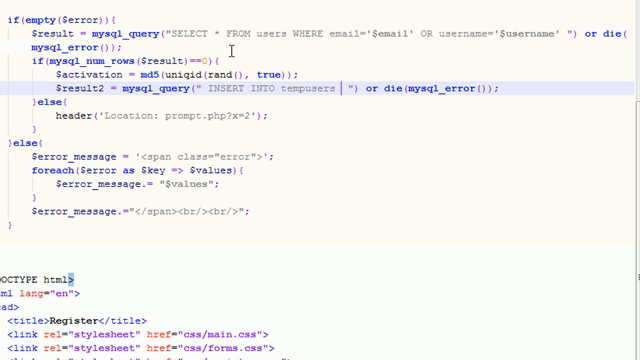
text(())
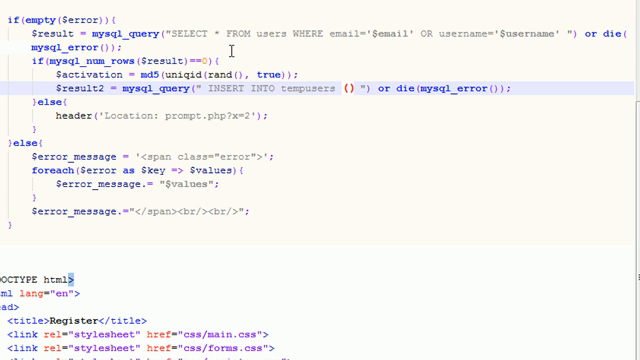
text(user_id)
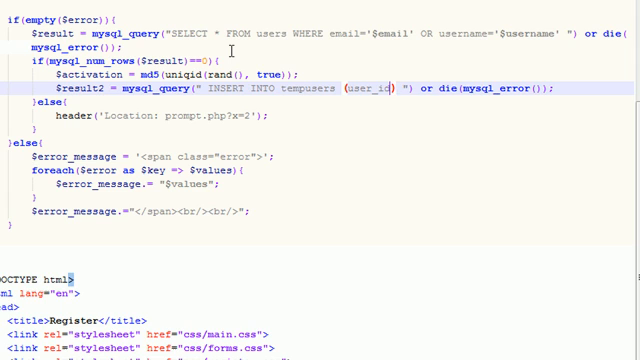
text(,)
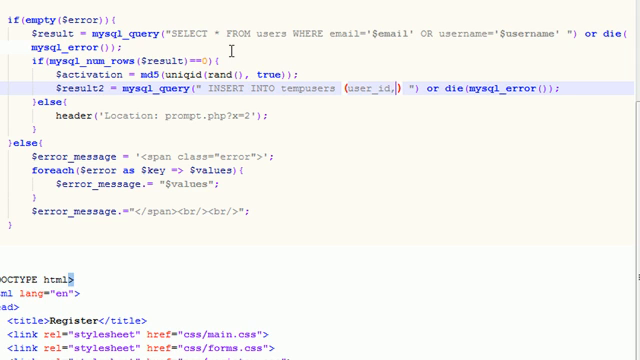
text(username,)
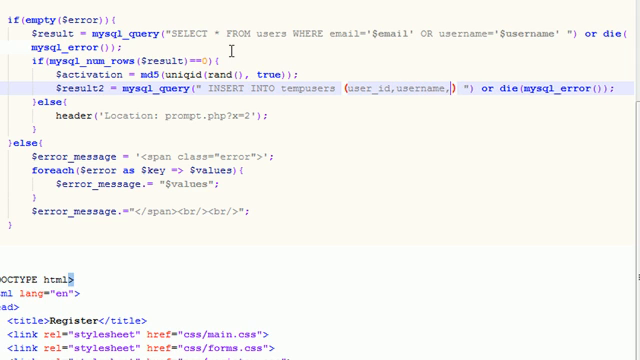
text(email,password,)
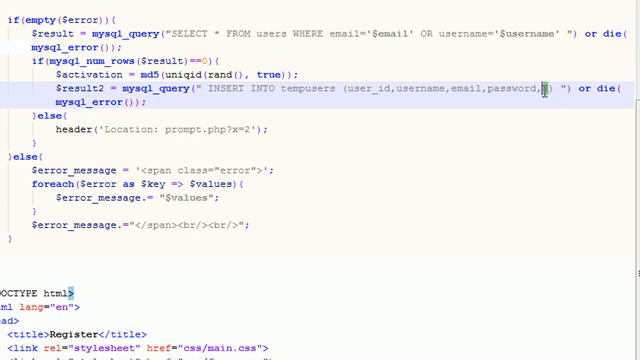
text(activation)
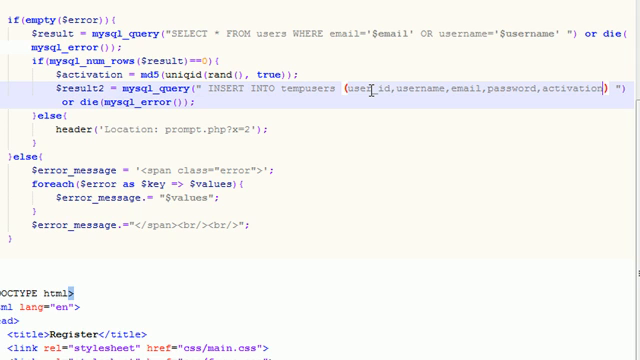
Add VALUES ('','$username','$email','$password','') after the tempusers column list.
double_click(416, 86)
text(VALUES ('',) )
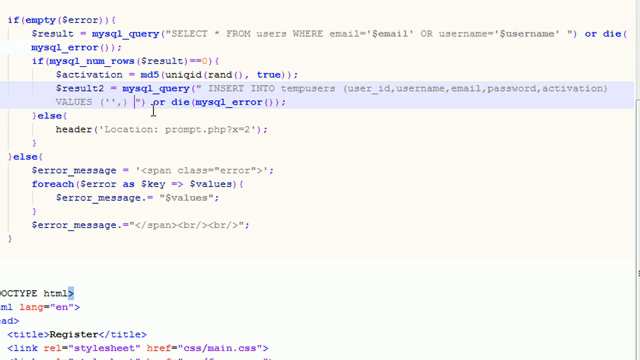
double_click(366, 94)
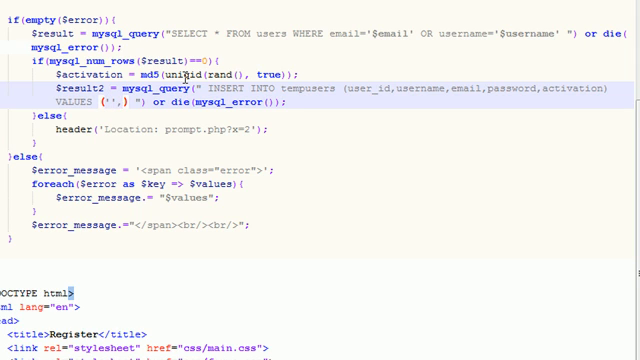
text(','','','')
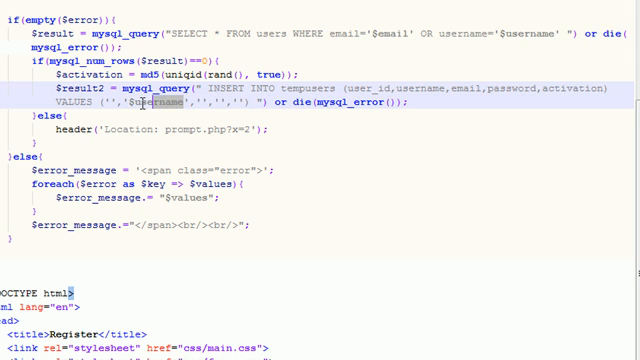
double_click(140, 104)
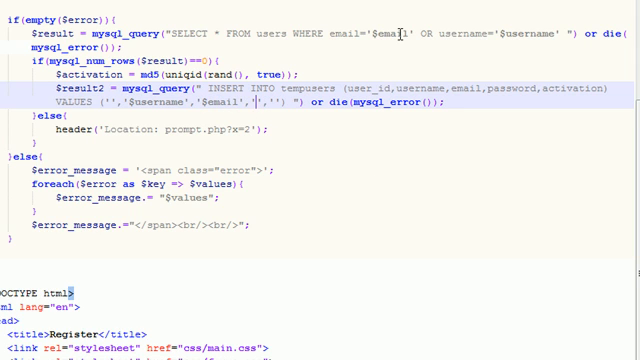
text($password)
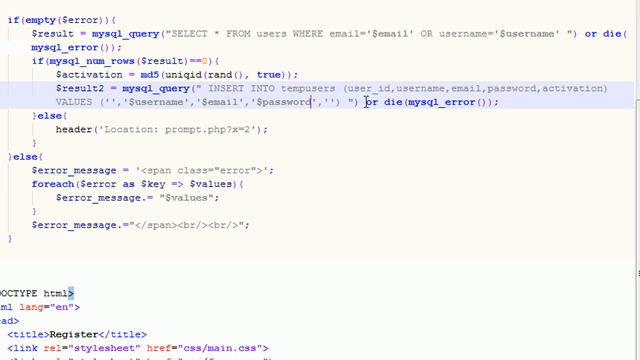